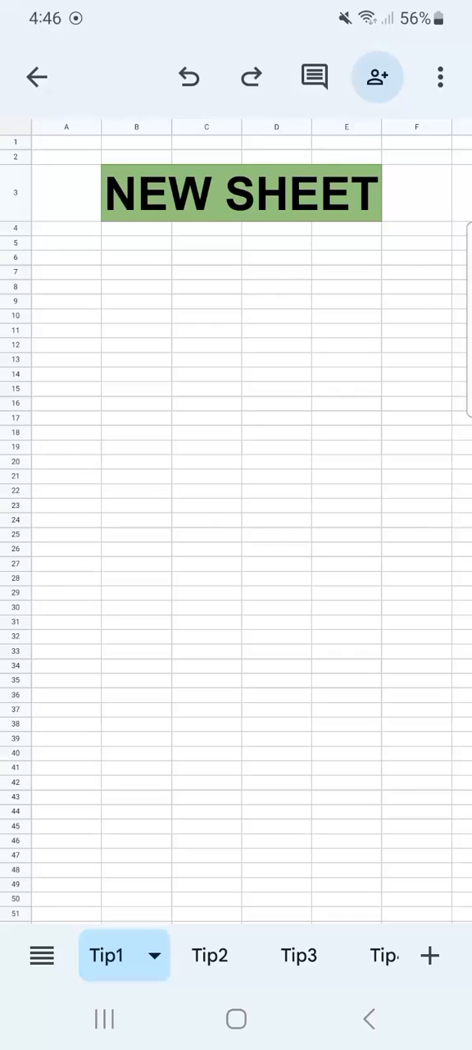
- Delete the Tip2 sheet and confirm, leaving tabs Tip1, Tip3, Tip4 and Tip5
scroll("left", 3)
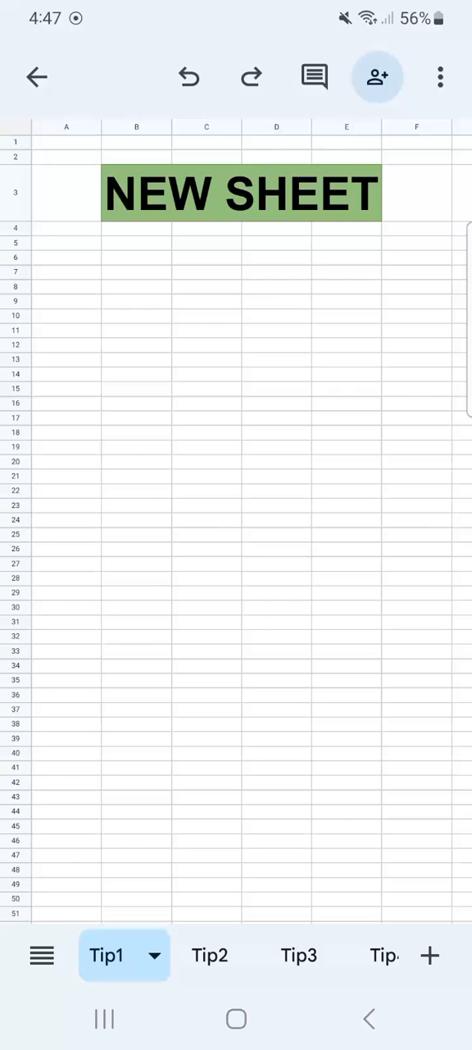
left_click(197, 954)
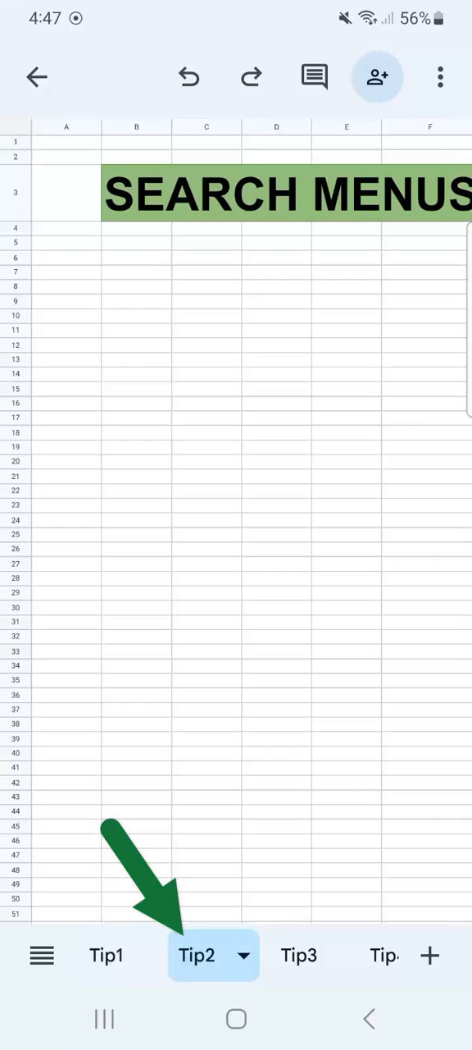
scroll("up", 3)
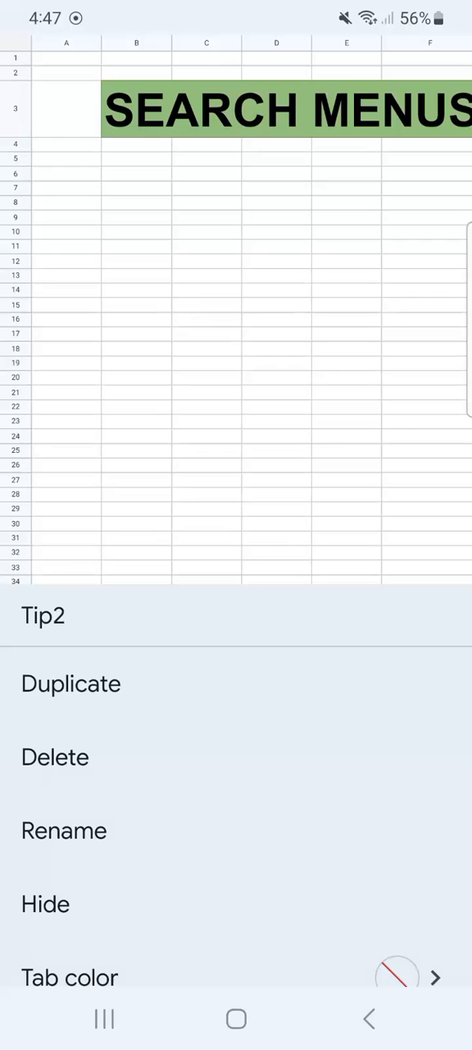
left_click(55, 756)
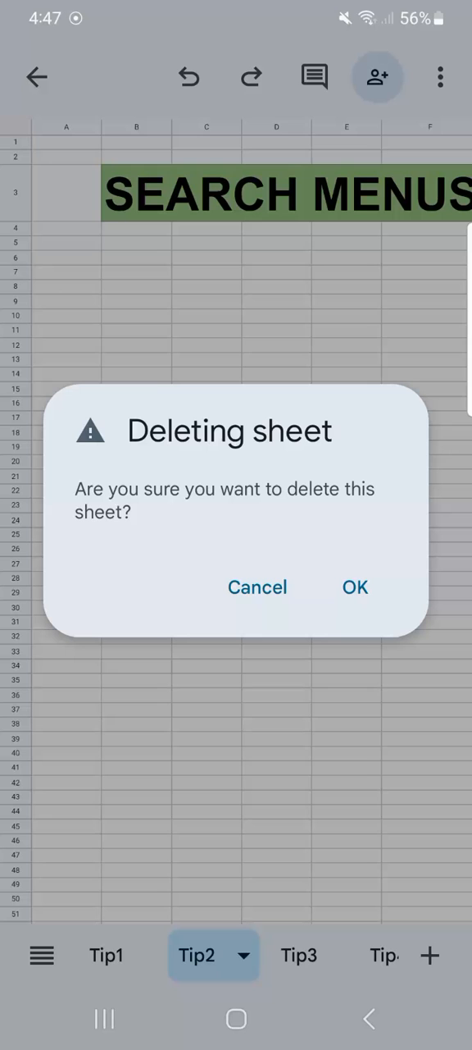
mouse_move(355, 587)
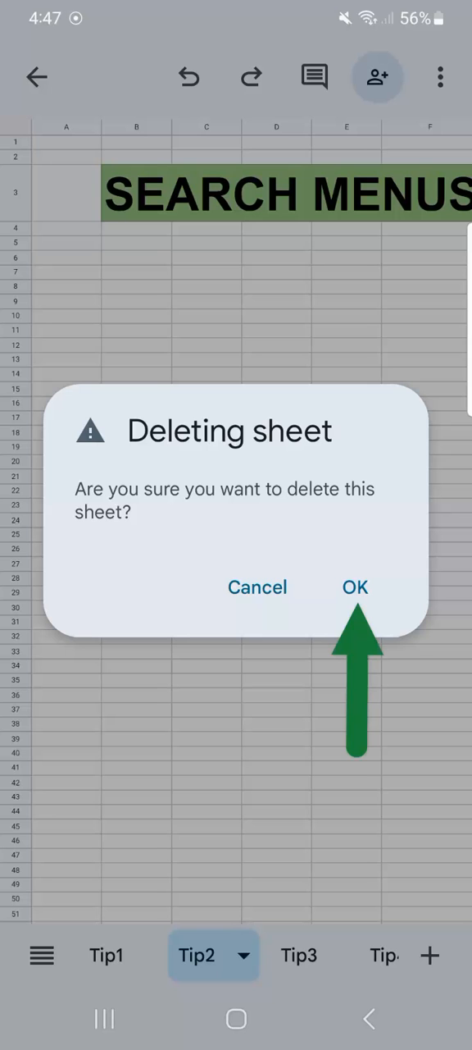
left_click(355, 587)
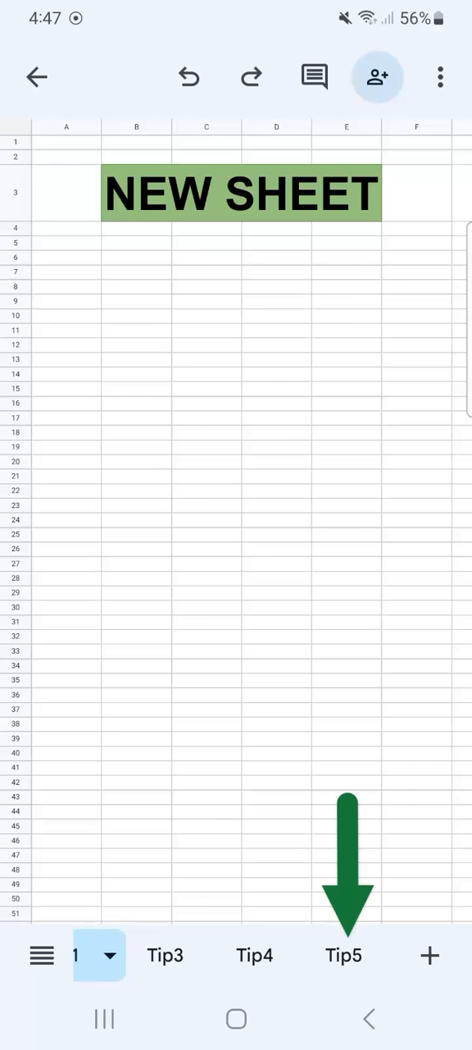
- Delete the Tip5 sheet, confirm the deletion, and return to the Tip1 tab
left_click(343, 955)
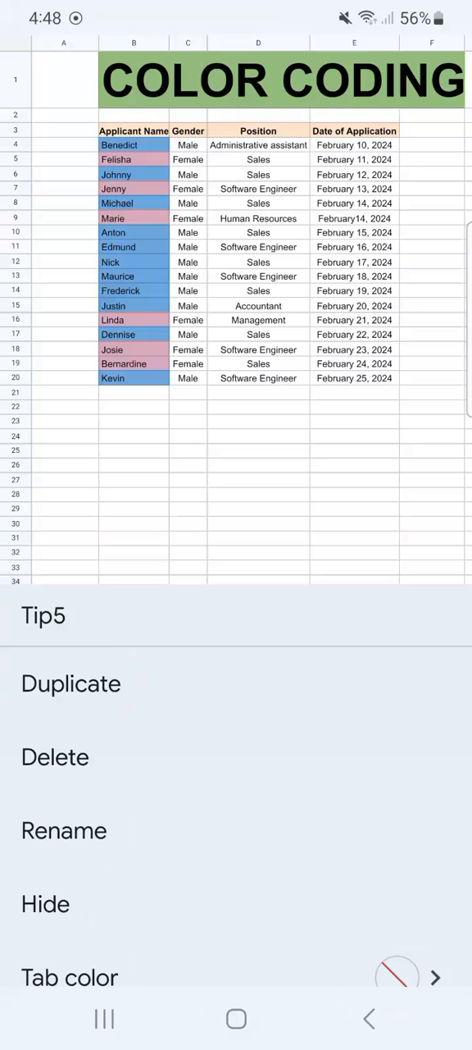
left_click(55, 756)
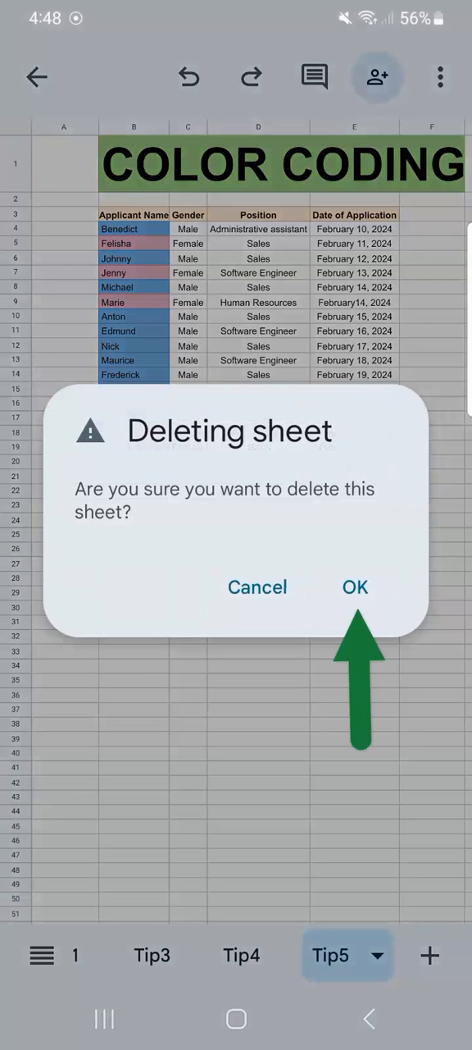
left_click(355, 586)
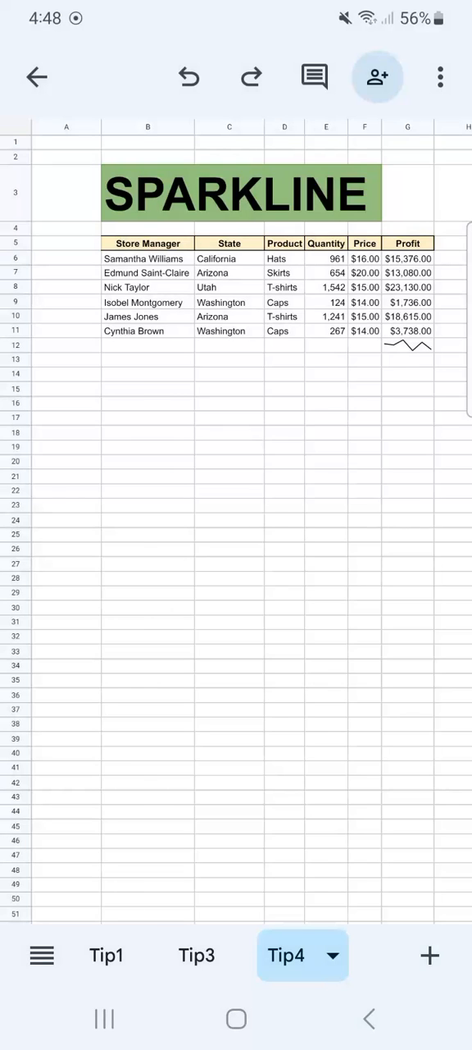
left_click(106, 954)
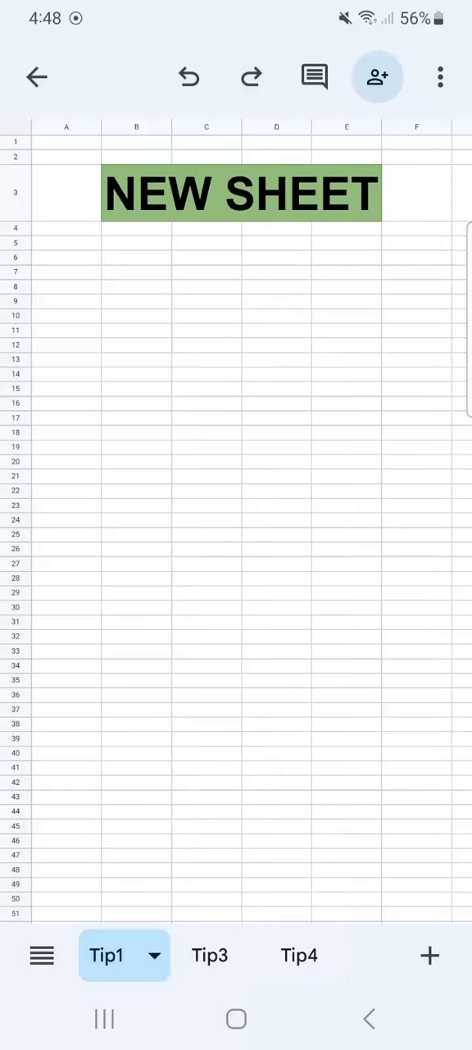